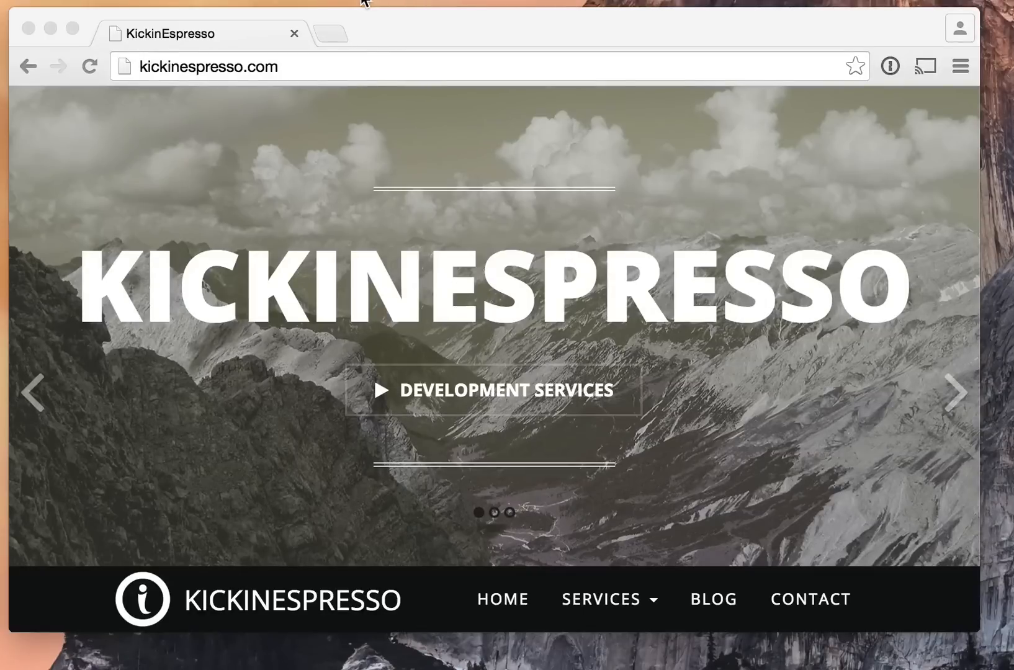
pyautogui.moveTo(376, 27)
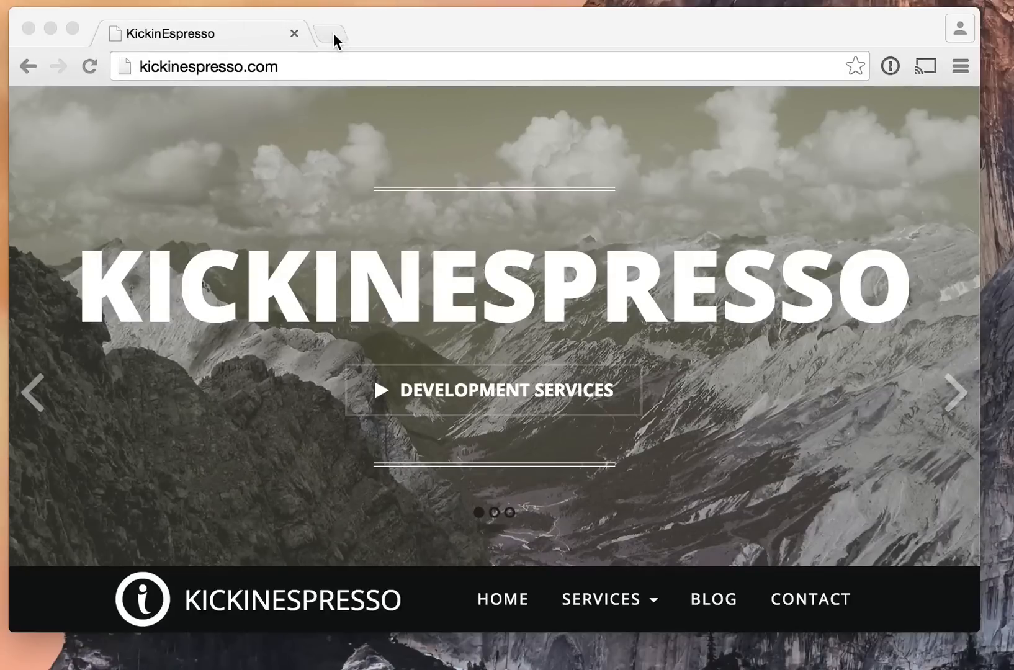
# Step: Load youtube.com/watch?v=dQw4w9WgXcQ (Never Gonna Give You Up) and pause the video after a few seconds
pyautogui.click(208, 66)
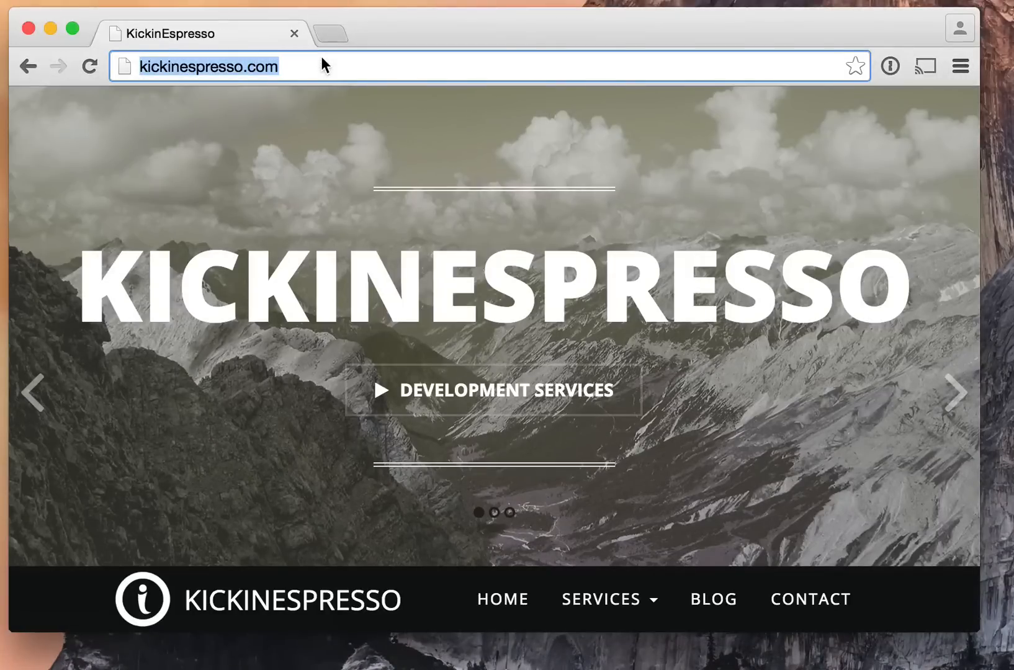
pyautogui.write('https://www.youtube.com/watch?v=dQw4w9WgXcQ')
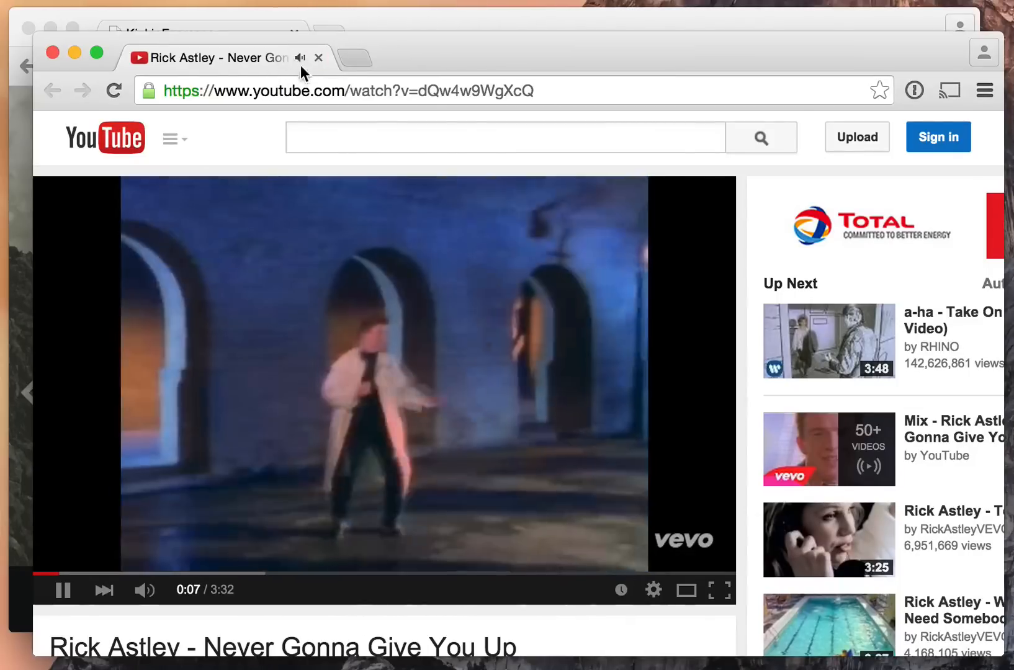
pyautogui.click(63, 590)
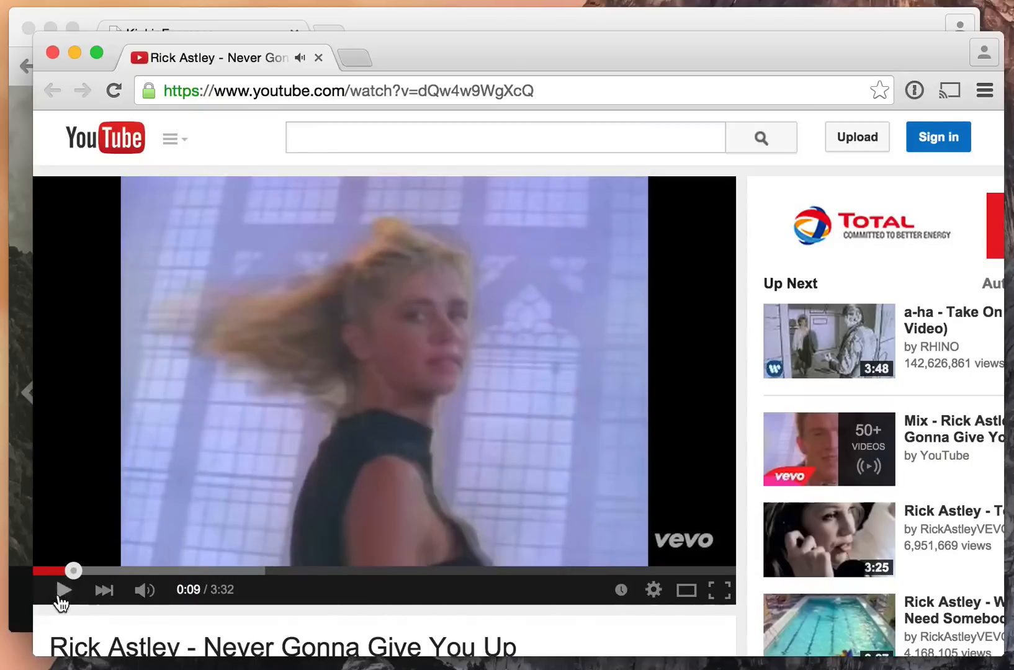
pyautogui.moveTo(318, 58)
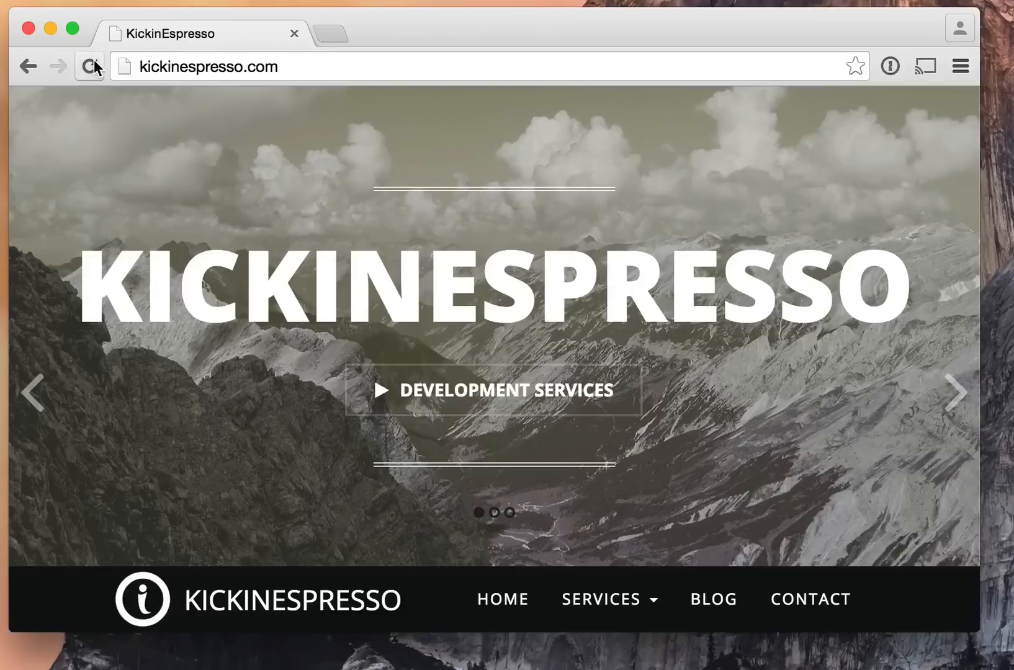
pyautogui.moveTo(330, 38)
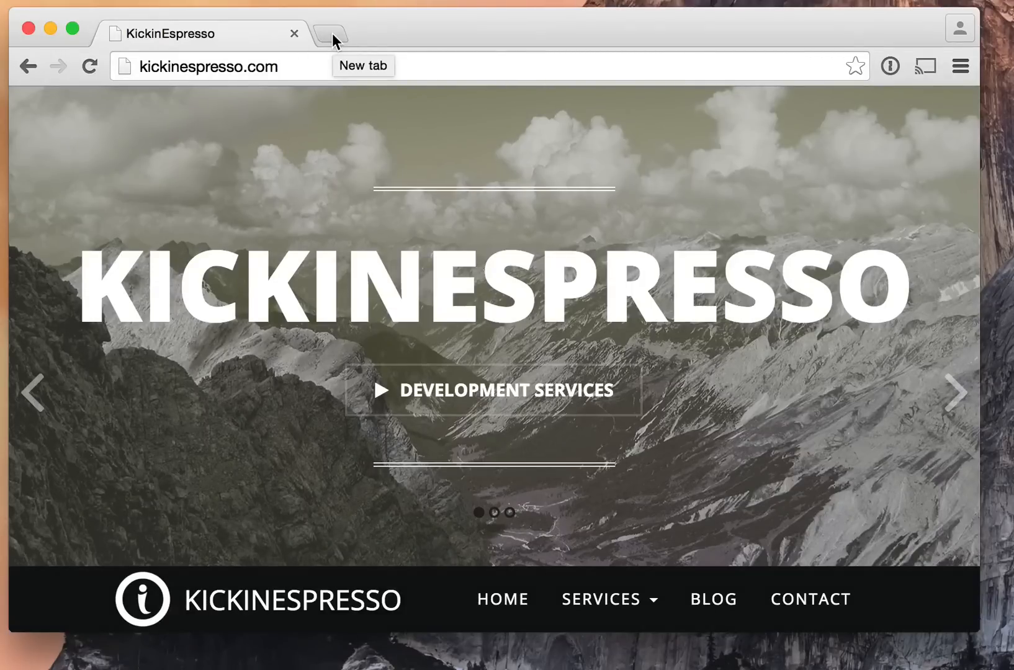
pyautogui.moveTo(316, 59)
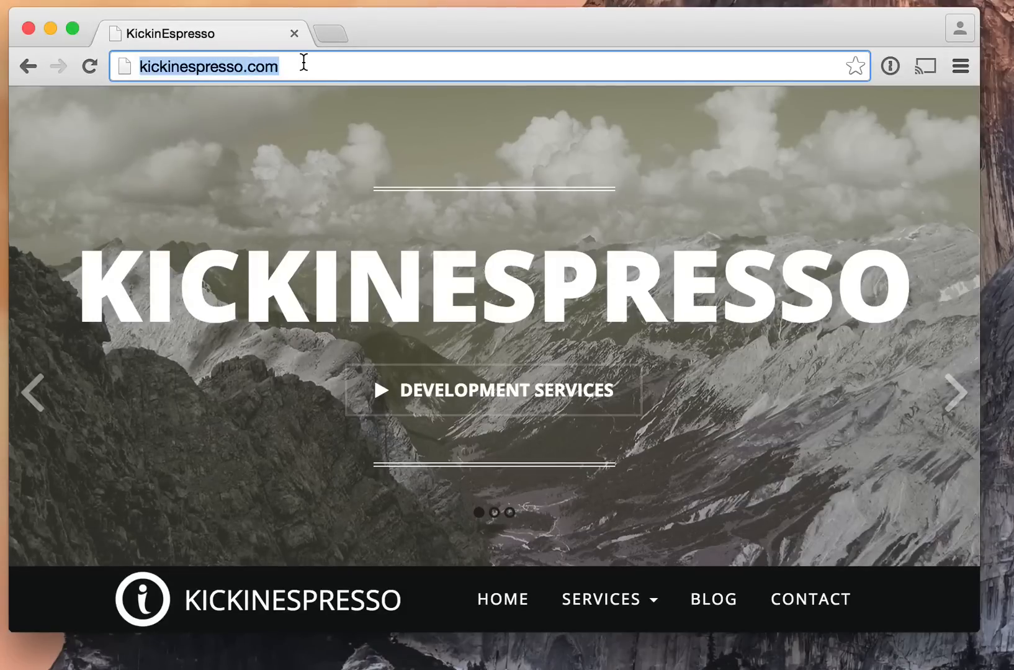
# Step: Enable the tab audio muting UI control flag at chrome://flags/#enable-tab-audio-muting
pyautogui.write('chrome://flags/#enable-tab-audio-muting')
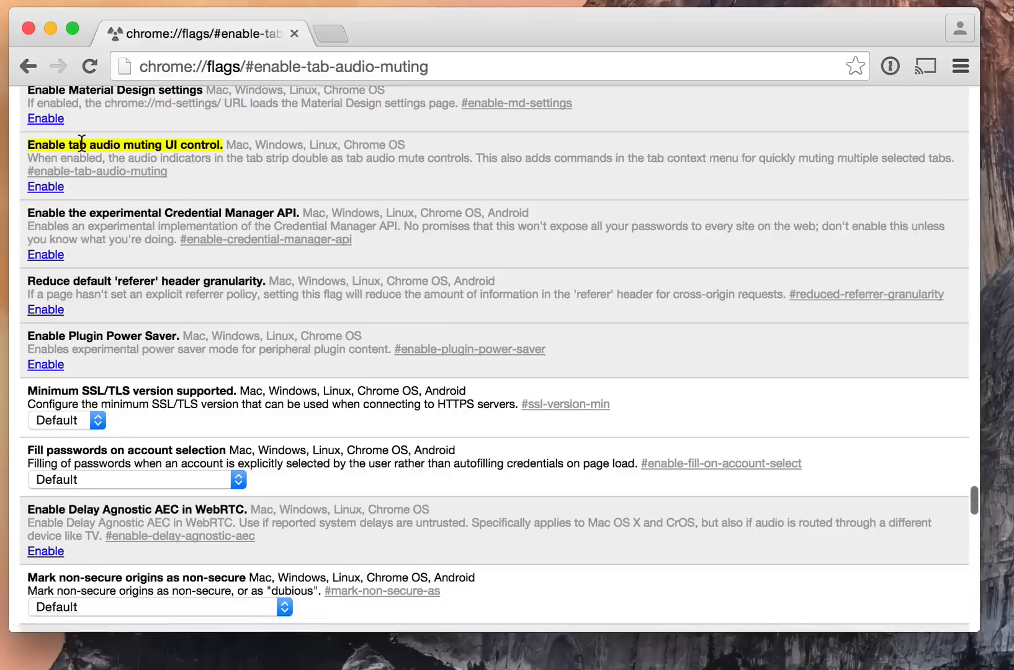
pyautogui.click(45, 186)
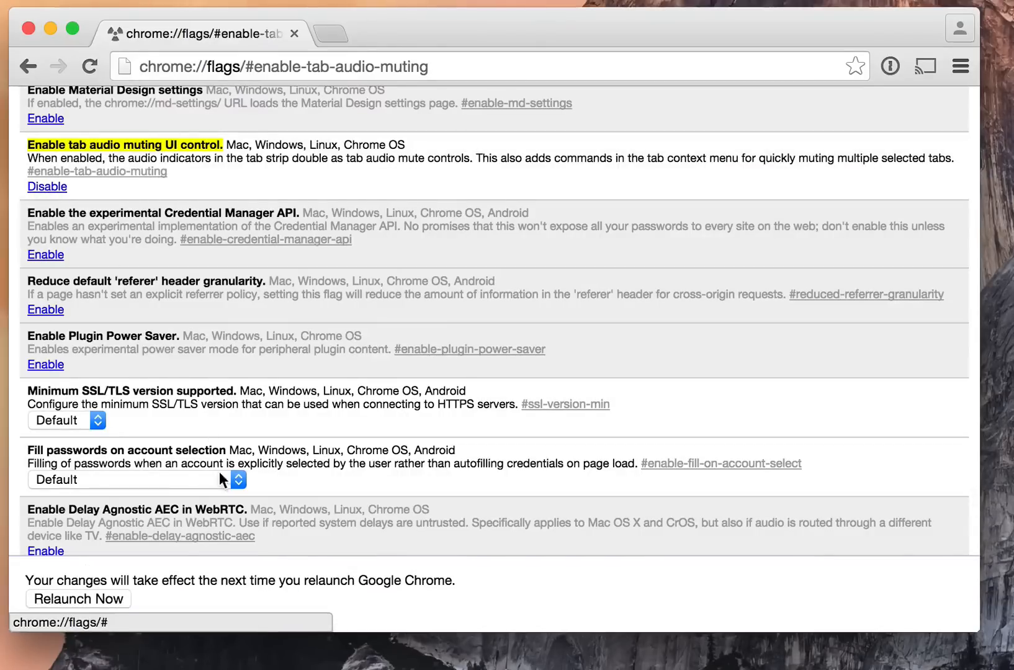
pyautogui.moveTo(91, 604)
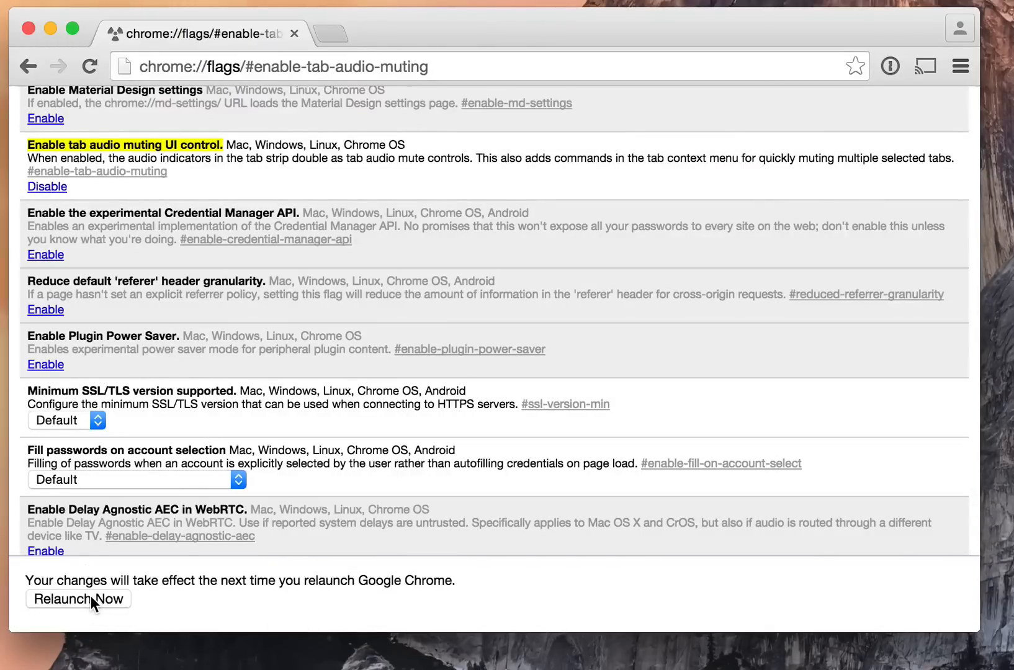
pyautogui.scroll(-3)
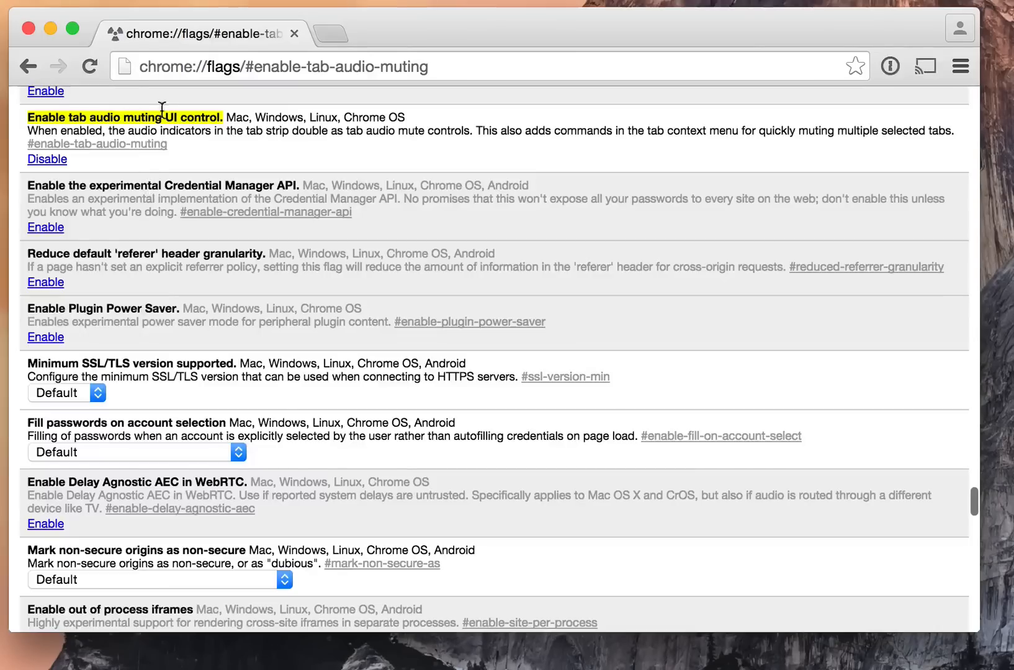
# Step: Enter kickinespresso.com in the address bar to return to the KickinEspresso homepage
pyautogui.click(283, 65)
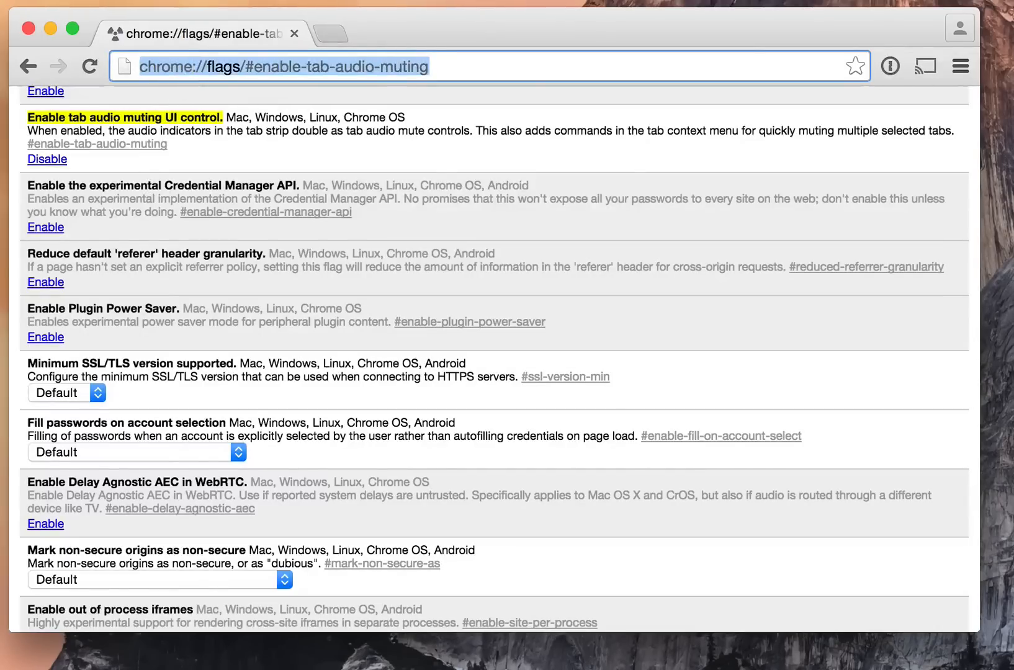
pyautogui.write('kickinespresso.com')
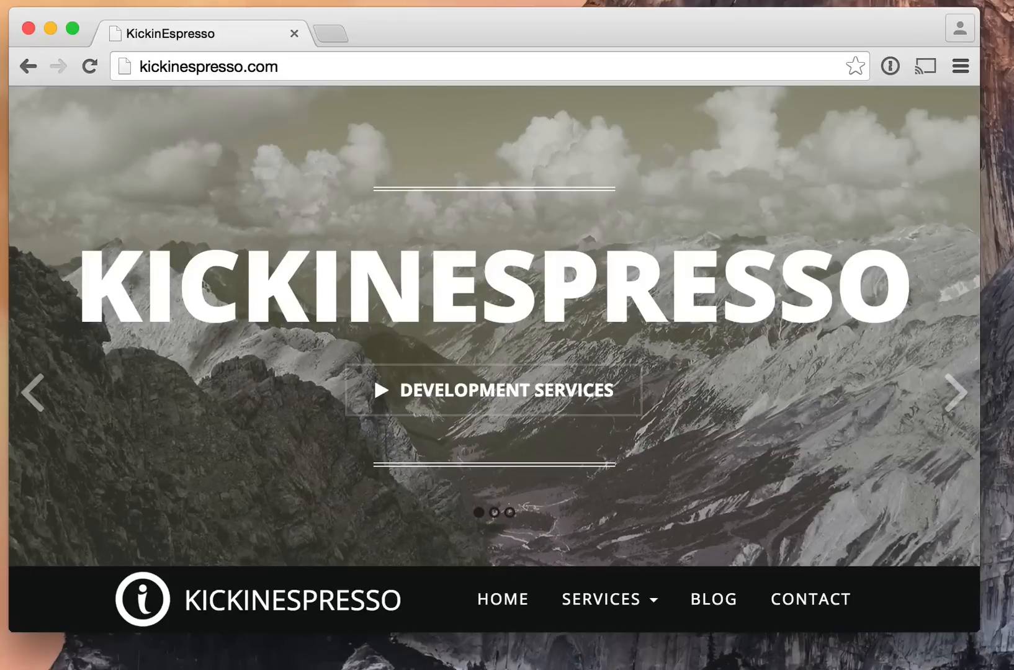
pyautogui.moveTo(231, 56)
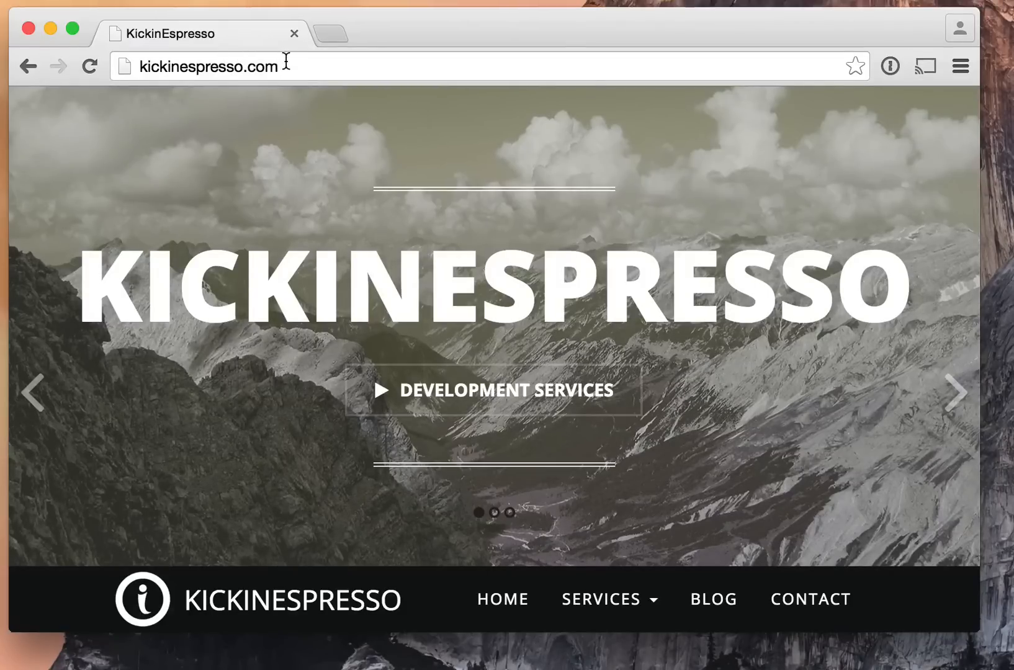
pyautogui.click(207, 66)
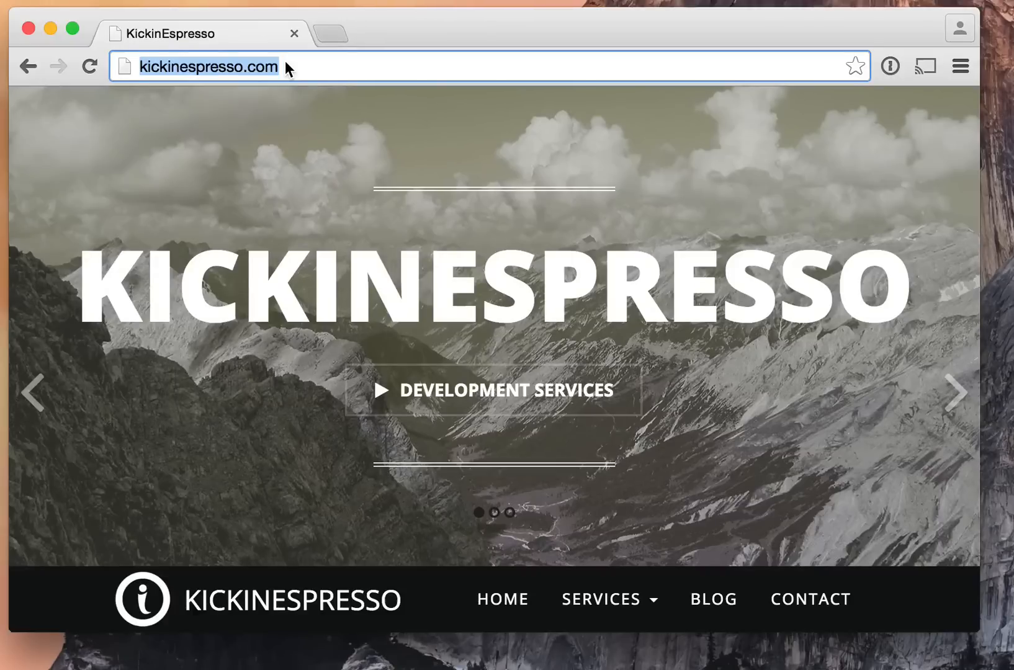
pyautogui.write('https://www.youtube.com/watch?v=dQw4w9WgXcQ')
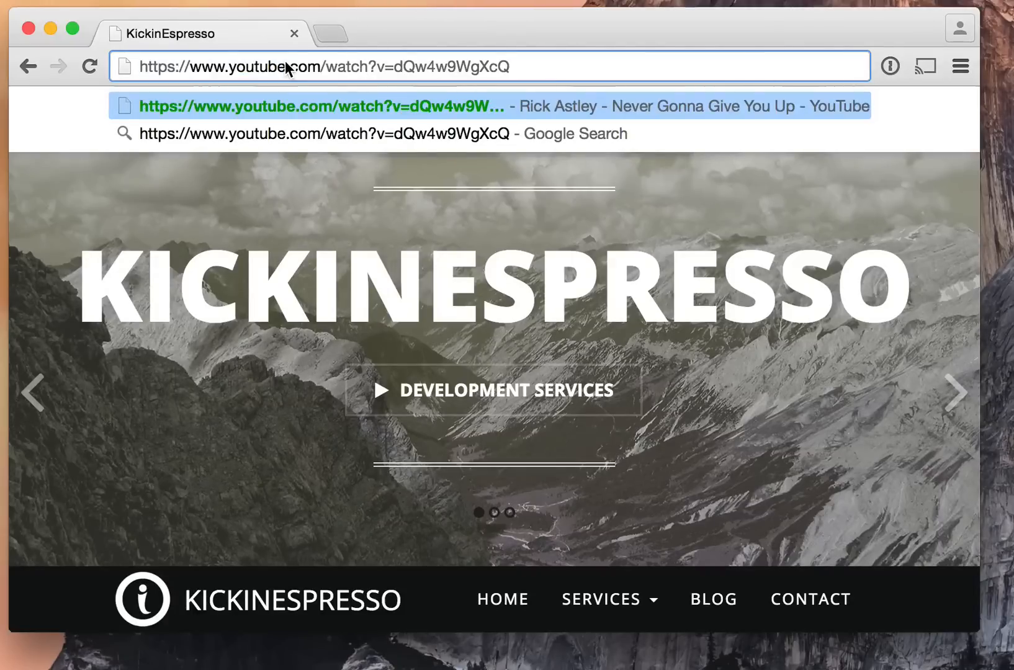
# Step: Load the suggested Never Gonna Give You Up page, pause the video, then resume playback
pyautogui.click(316, 106)
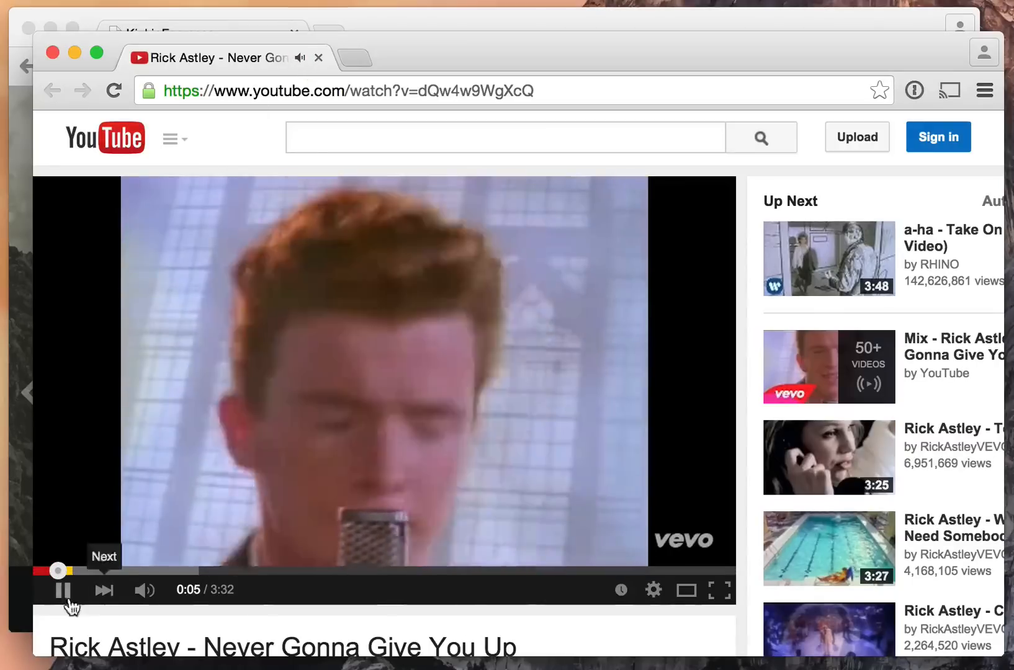
pyautogui.click(63, 590)
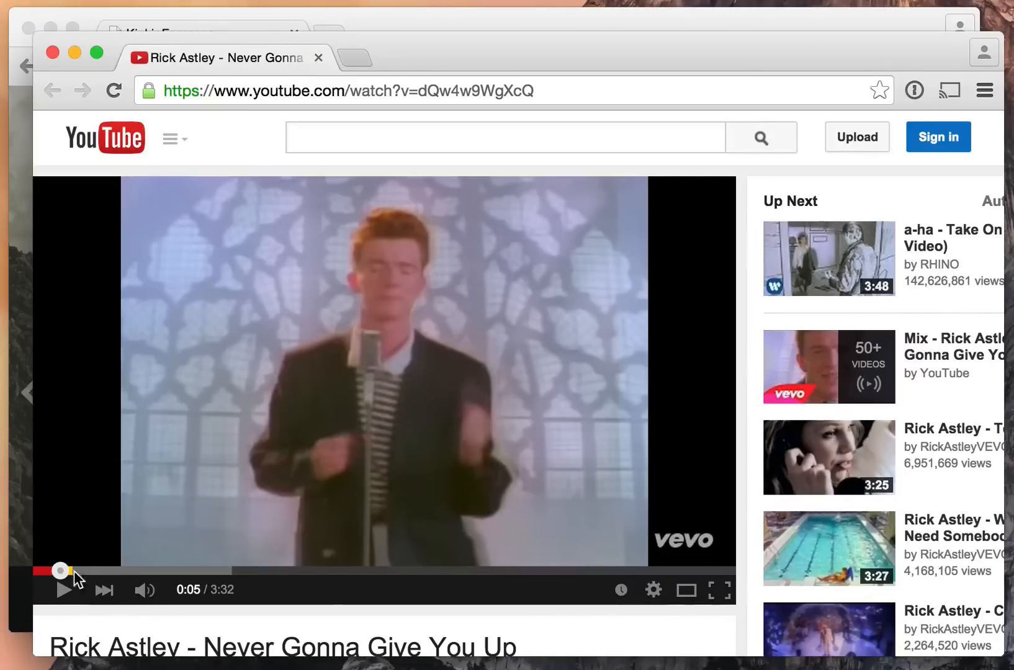
pyautogui.click(63, 590)
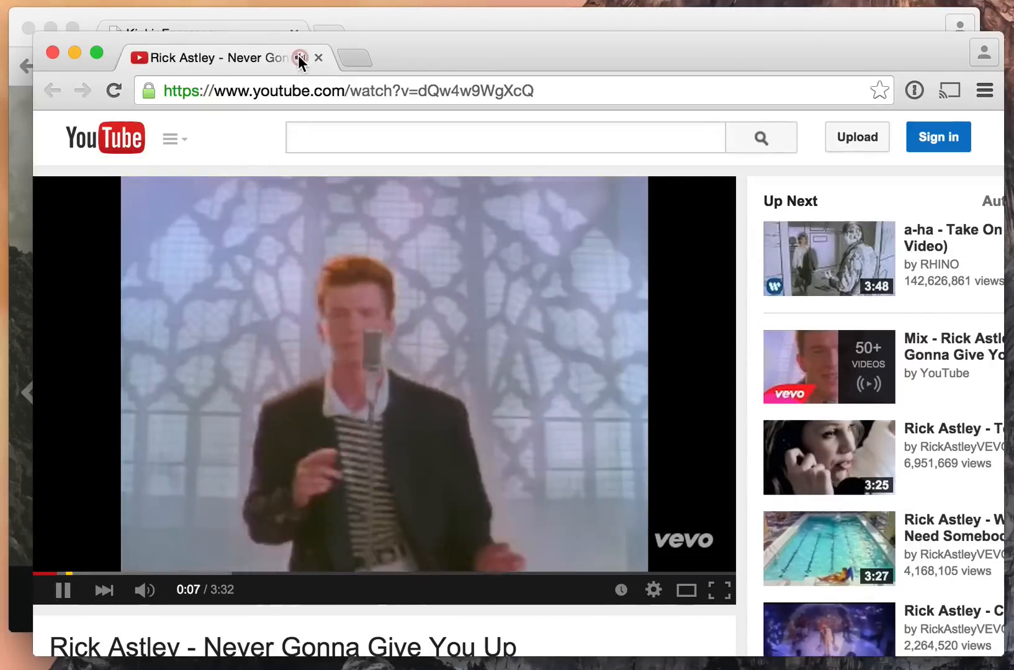
pyautogui.moveTo(431, 460)
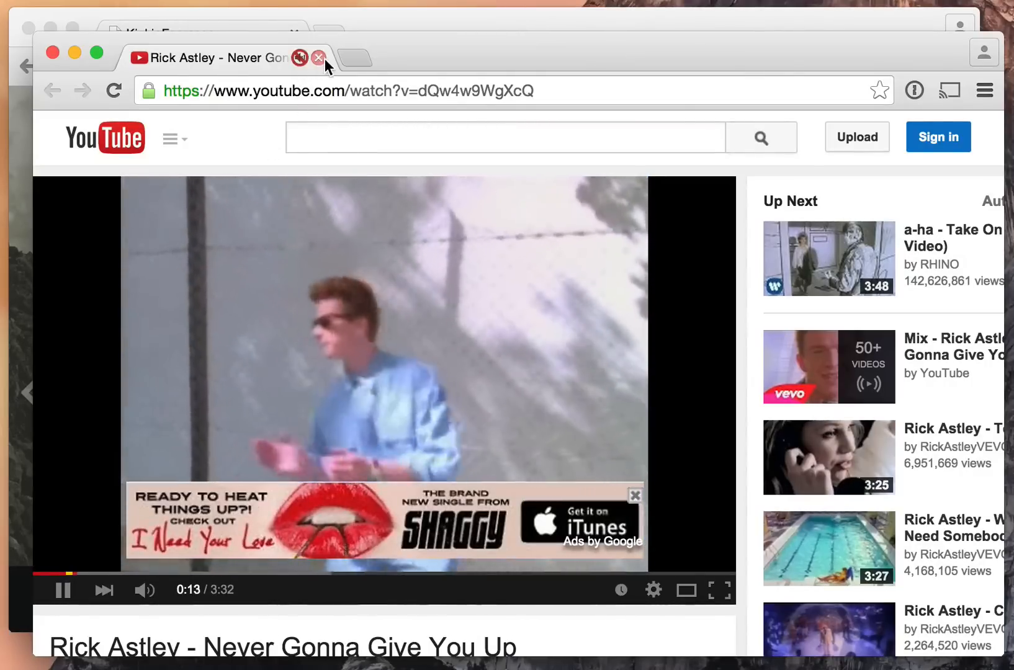
pyautogui.moveTo(319, 58)
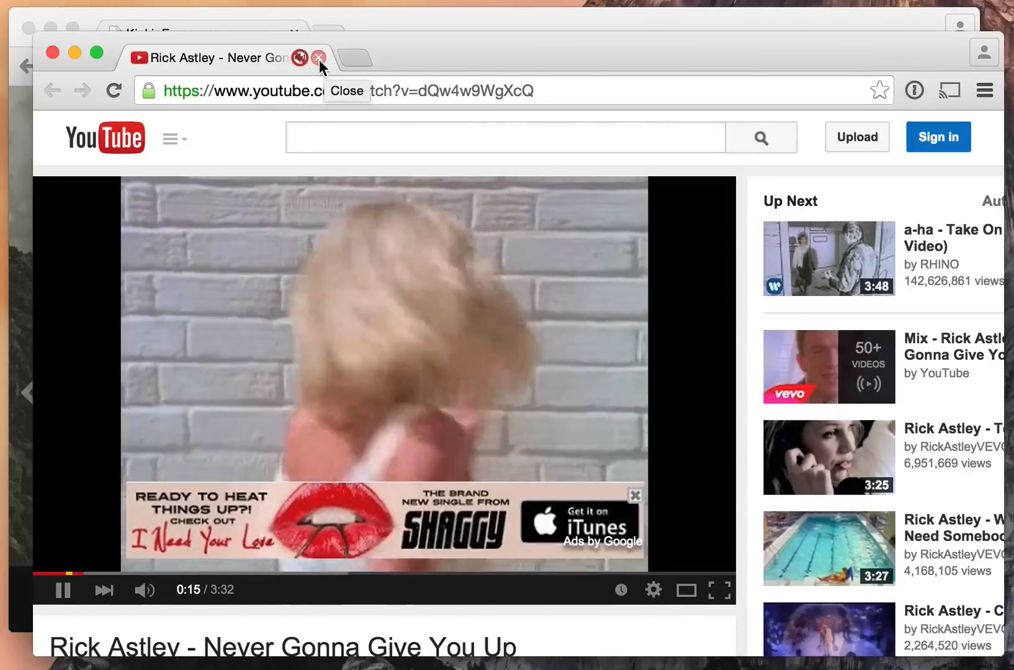